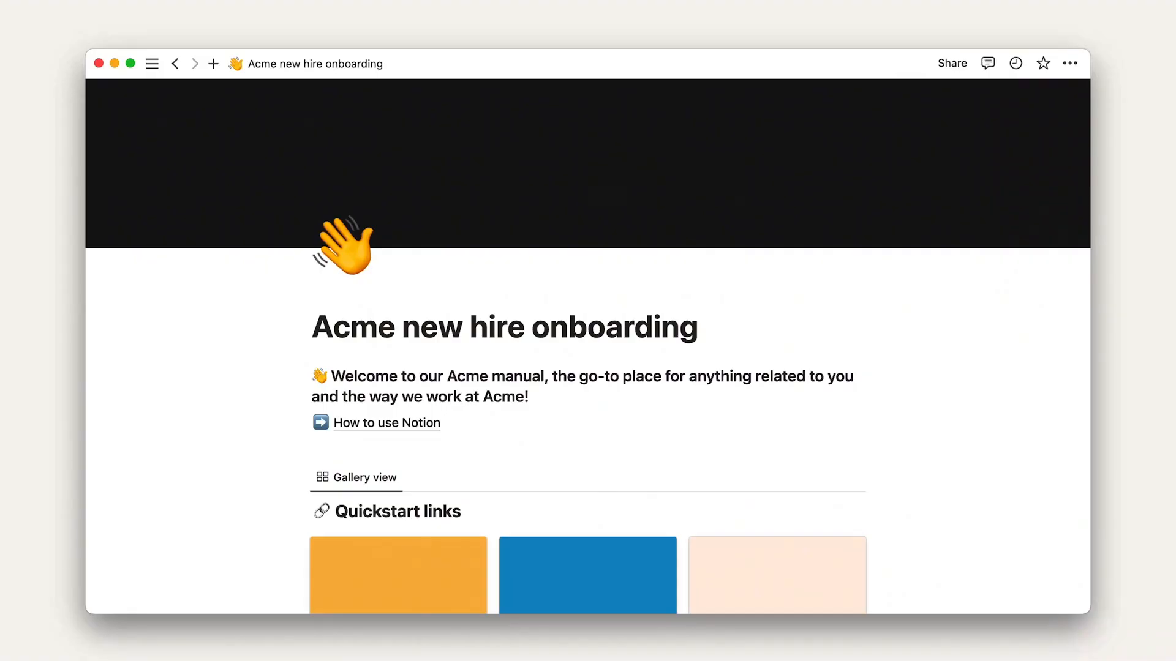
Scroll through the Figma's Figmanual Quickstart gallery and its Company, Development and People sections.
{"action": "scroll", "scroll_direction": "down", "scroll_amount": 3}
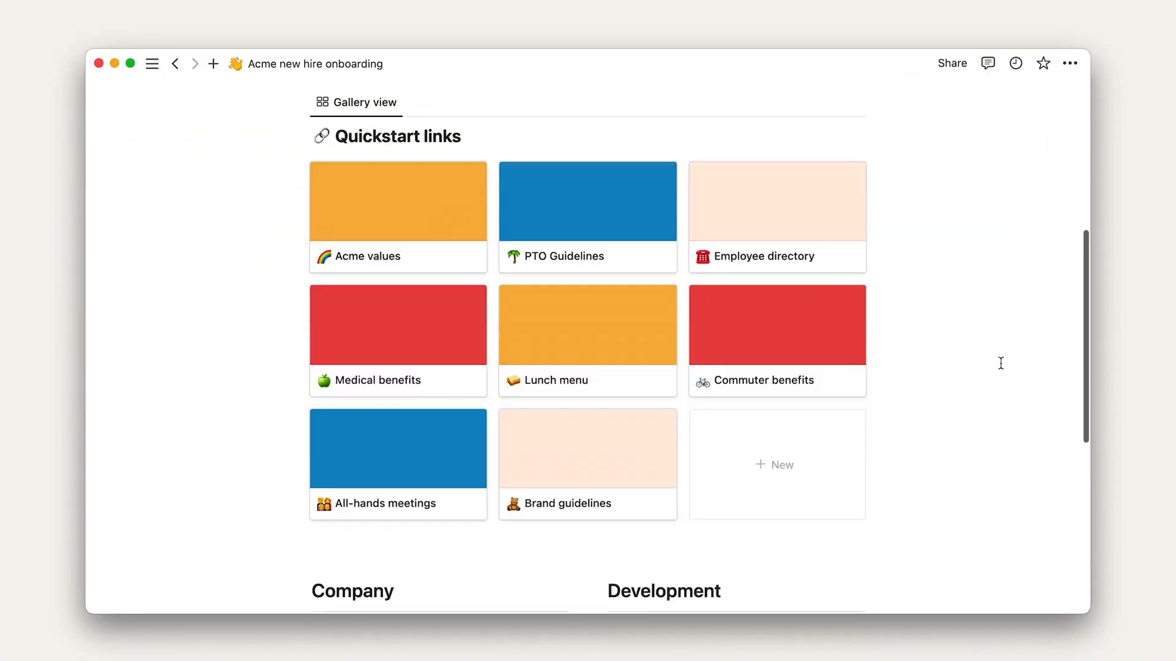
{"action": "scroll", "scroll_direction": "down", "scroll_amount": 3}
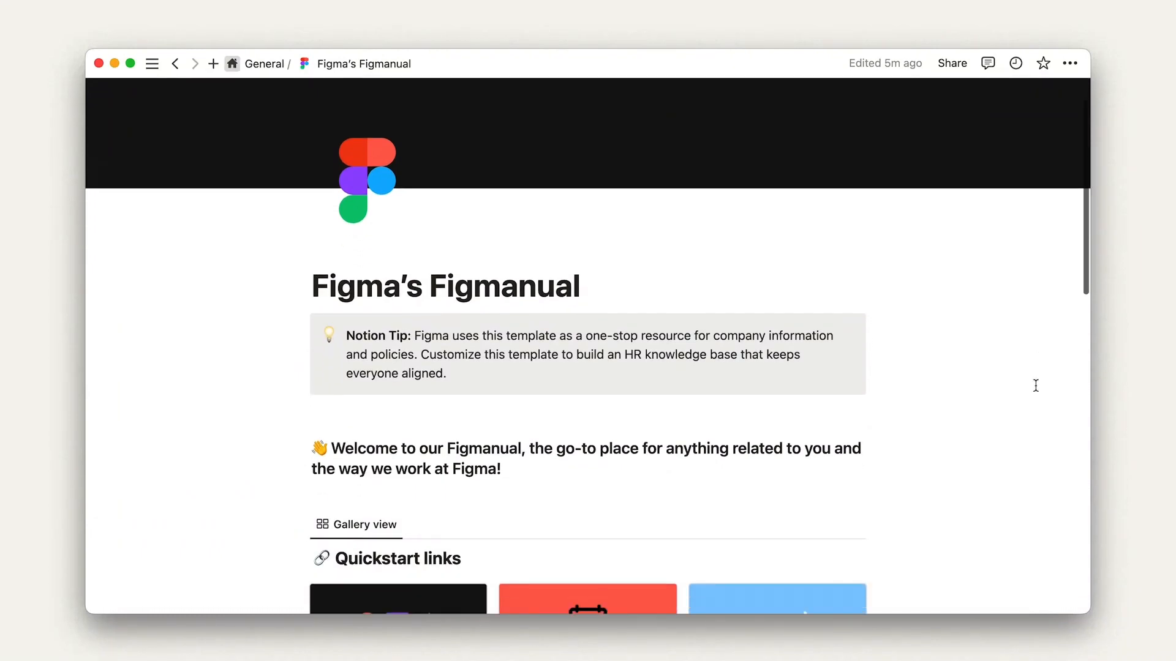
{"action": "scroll", "scroll_direction": "down", "scroll_amount": 3}
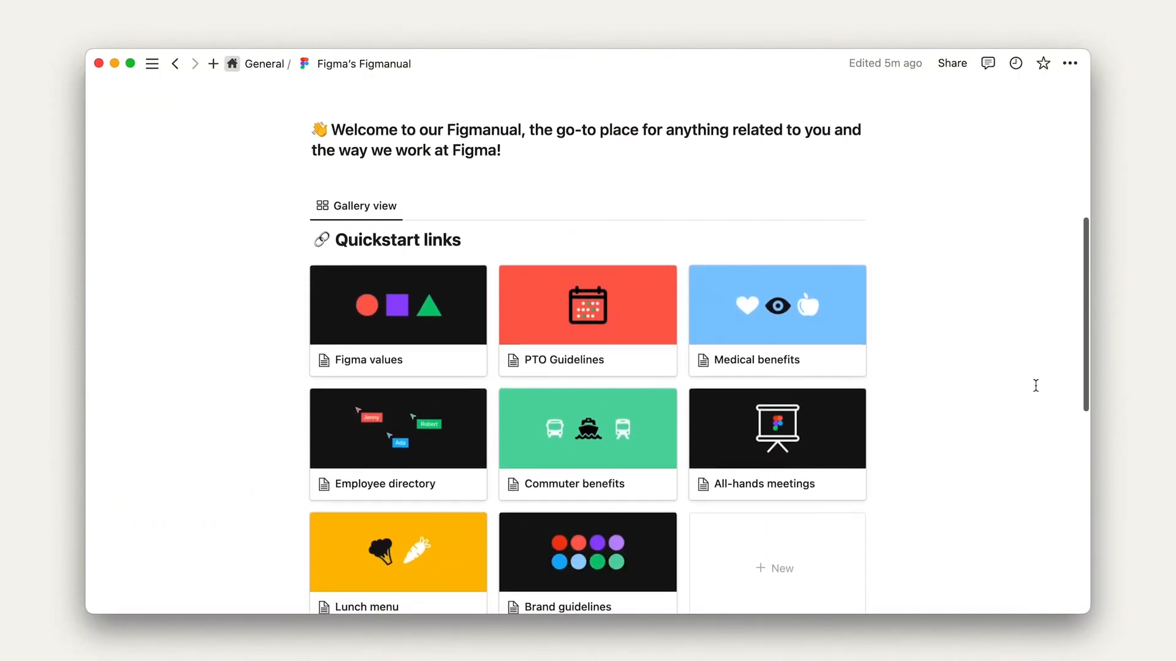
{"action": "scroll", "scroll_direction": "down", "scroll_amount": 3}
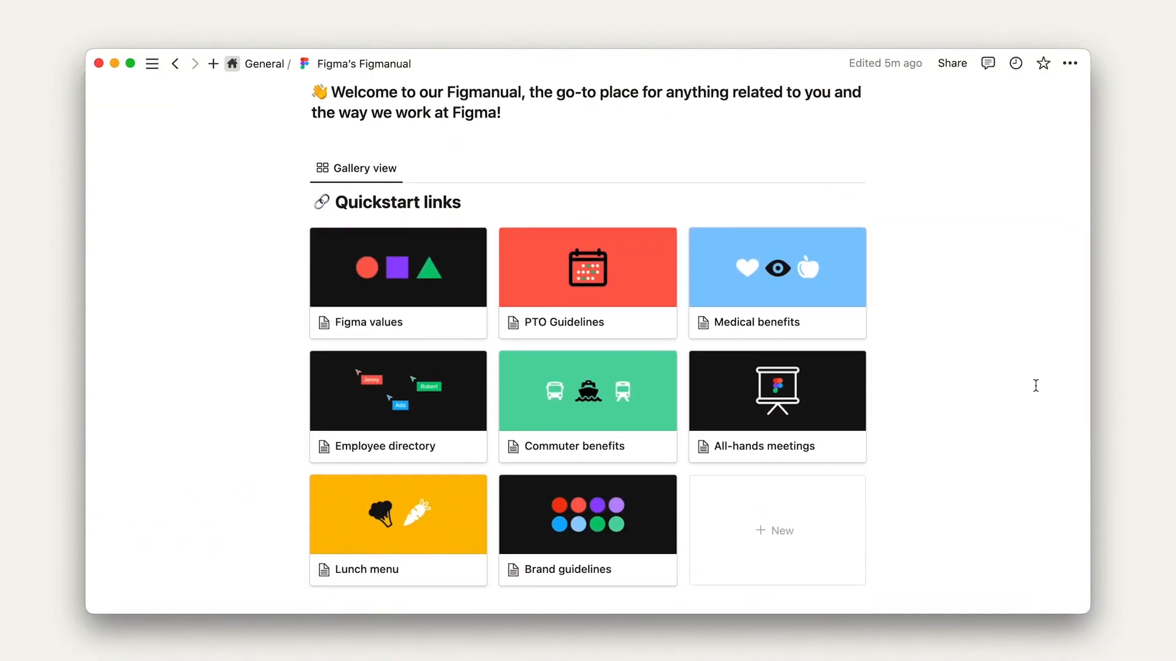
{"action": "scroll", "scroll_direction": "down", "scroll_amount": 3}
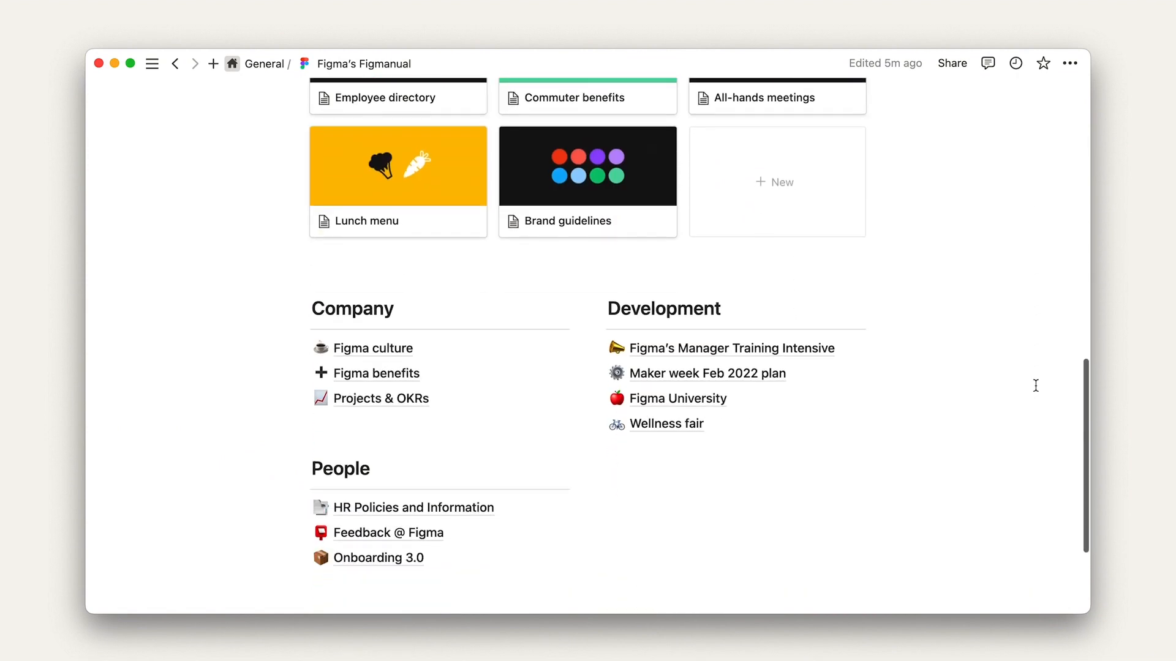
{"action": "scroll", "scroll_direction": "down", "scroll_amount": 3}
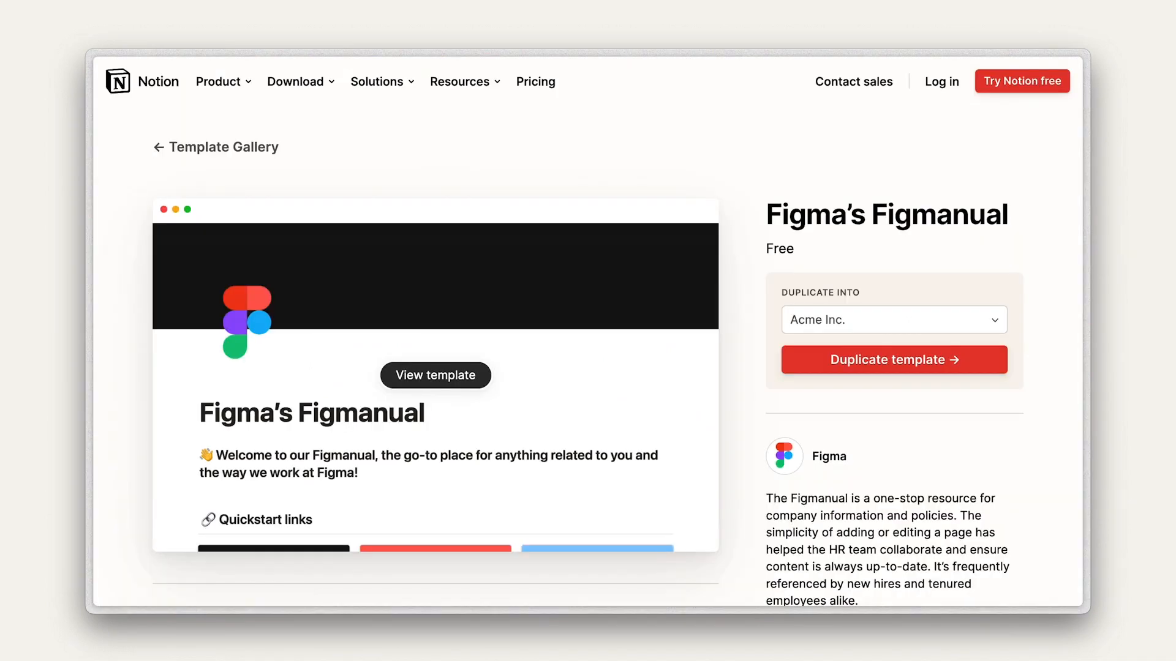
Duplicate the Figma's Figmanual template into the Acme Inc. workspace.
{"action": "left_click", "coordinate": [893, 360]}
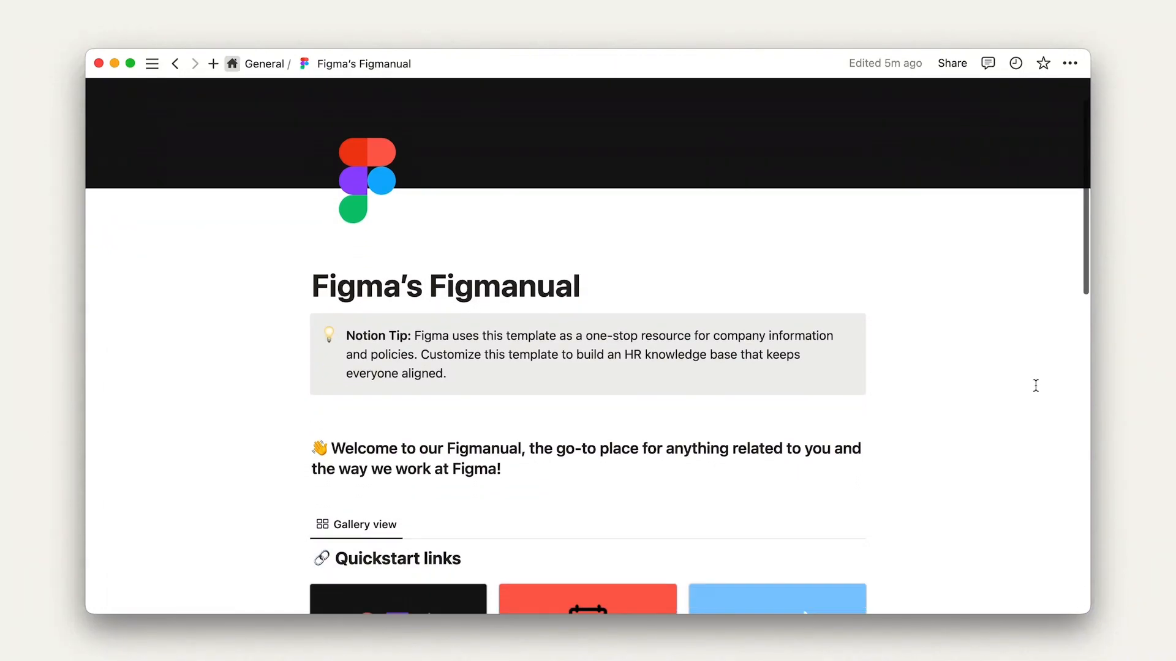
Scroll down the duplicated Figmanual page past the Quickstart links to the Company, Development and People lists.
{"action": "scroll", "scroll_direction": "down", "scroll_amount": 3}
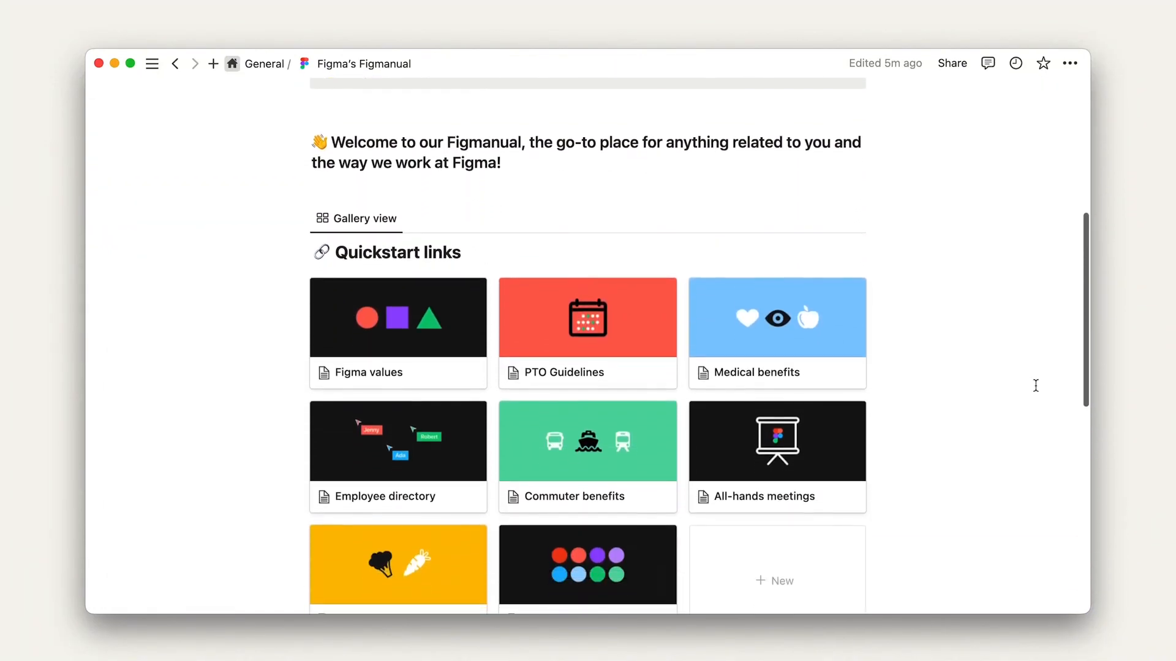
{"action": "scroll", "scroll_direction": "down", "scroll_amount": 3}
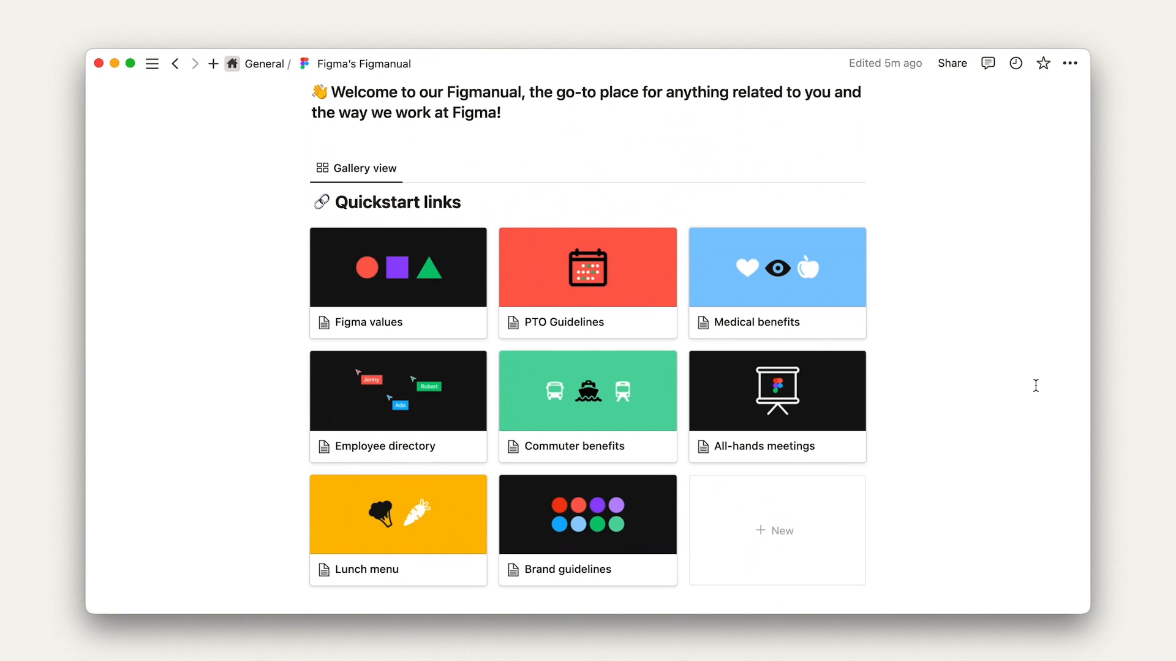
{"action": "scroll", "scroll_direction": "down", "scroll_amount": 3}
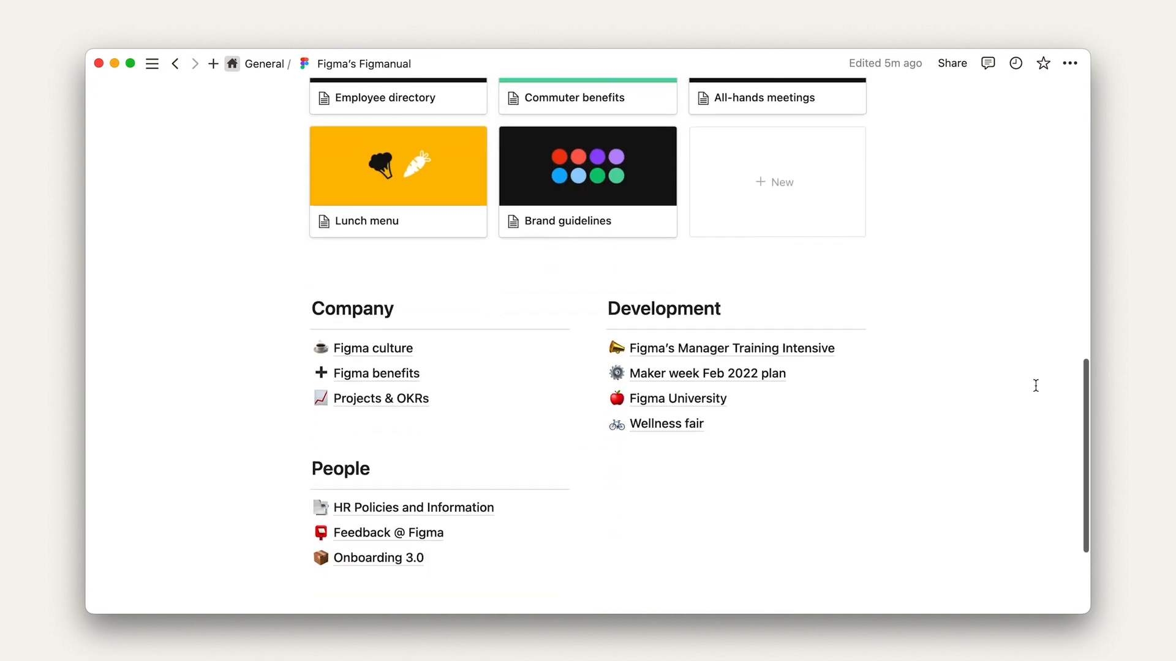
{"action": "scroll", "scroll_direction": "down", "scroll_amount": 3}
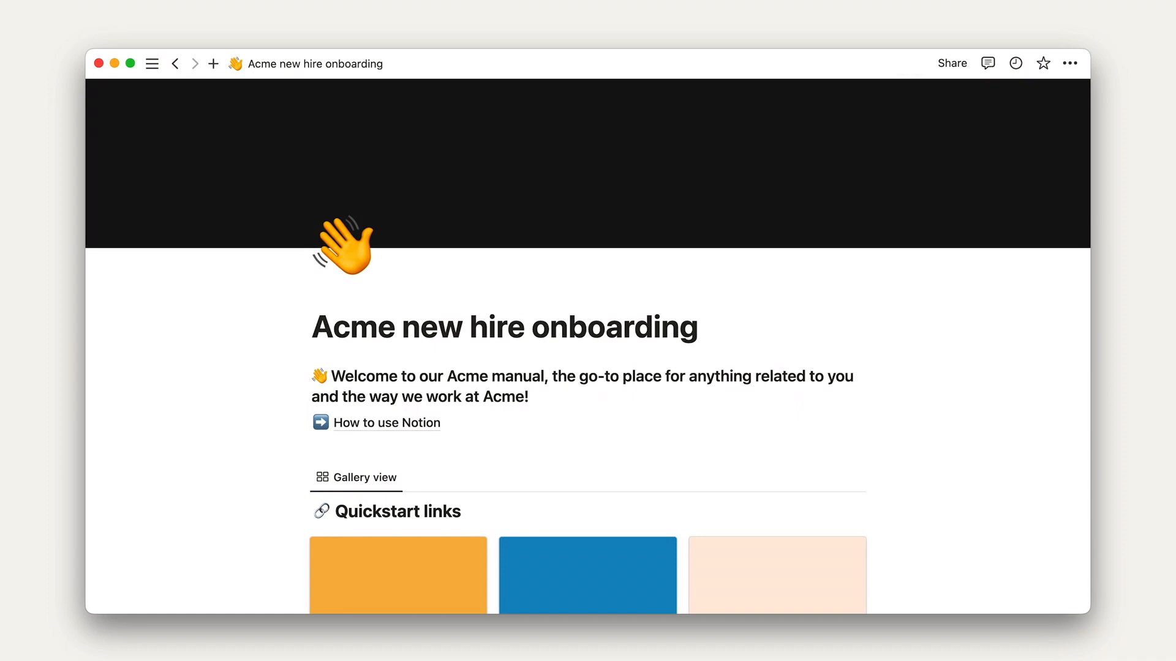
Scroll the Acme new hire onboarding page down to its Quickstart links gallery.
{"action": "scroll", "scroll_direction": "down", "scroll_amount": 3}
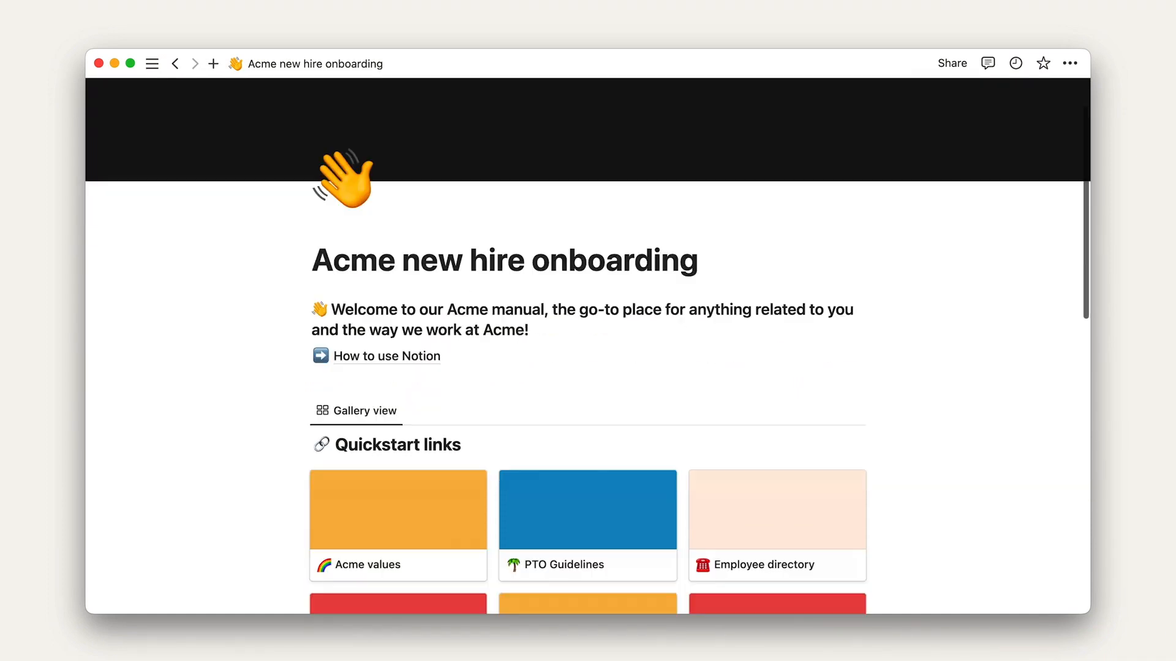
{"action": "scroll", "scroll_direction": "down", "scroll_amount": 3}
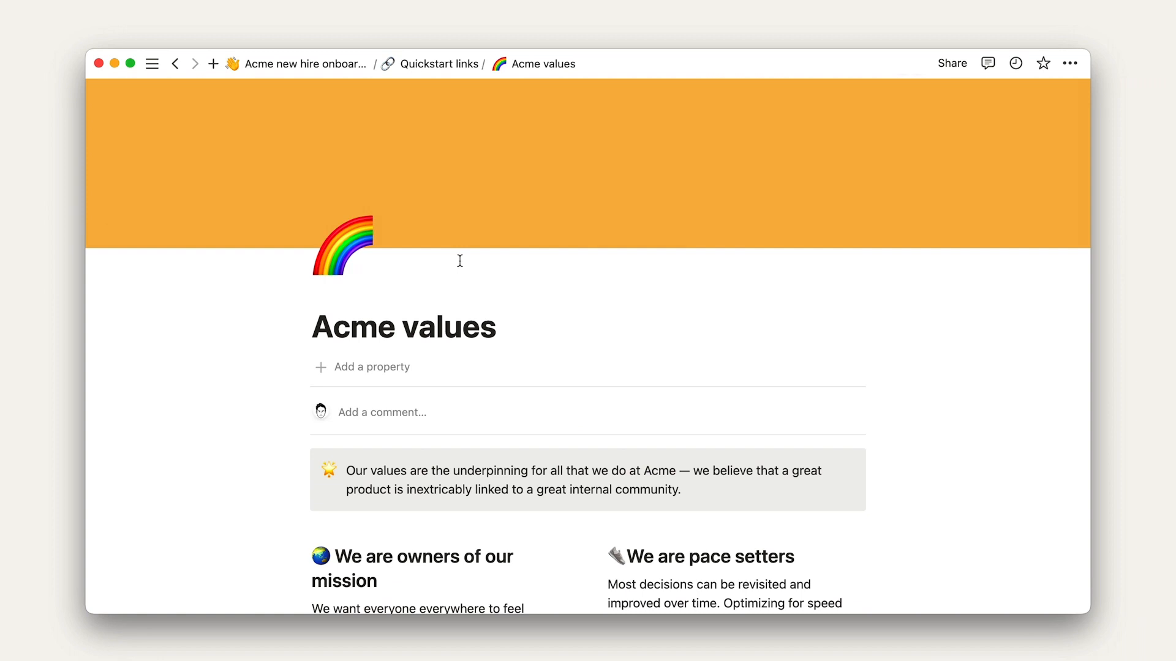
Embed the pasted Loom video below the Acme values intro callout.
{"action": "scroll", "scroll_direction": "down", "scroll_amount": 3}
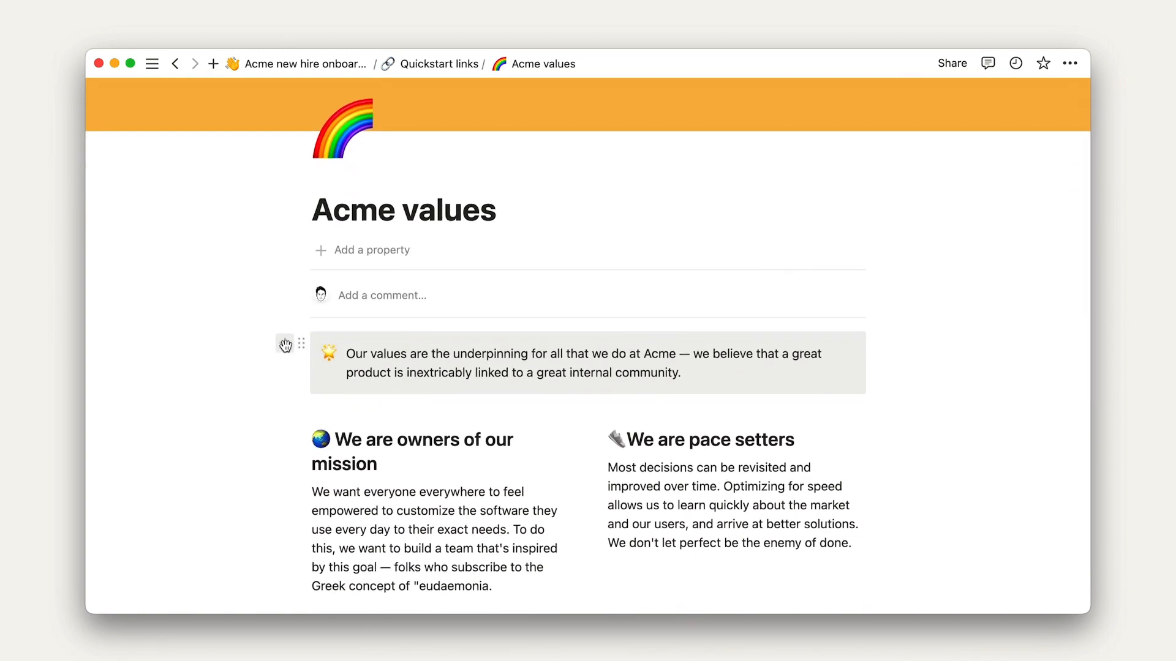
{"action": "left_click", "coordinate": [285, 343]}
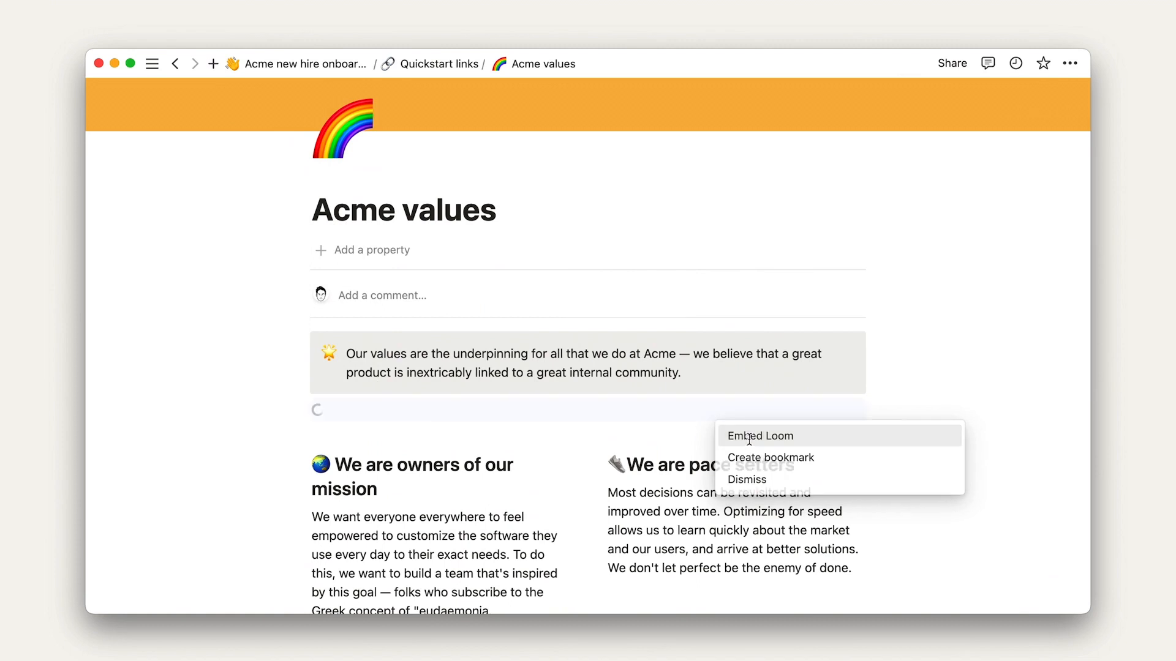
{"action": "left_click", "coordinate": [760, 436]}
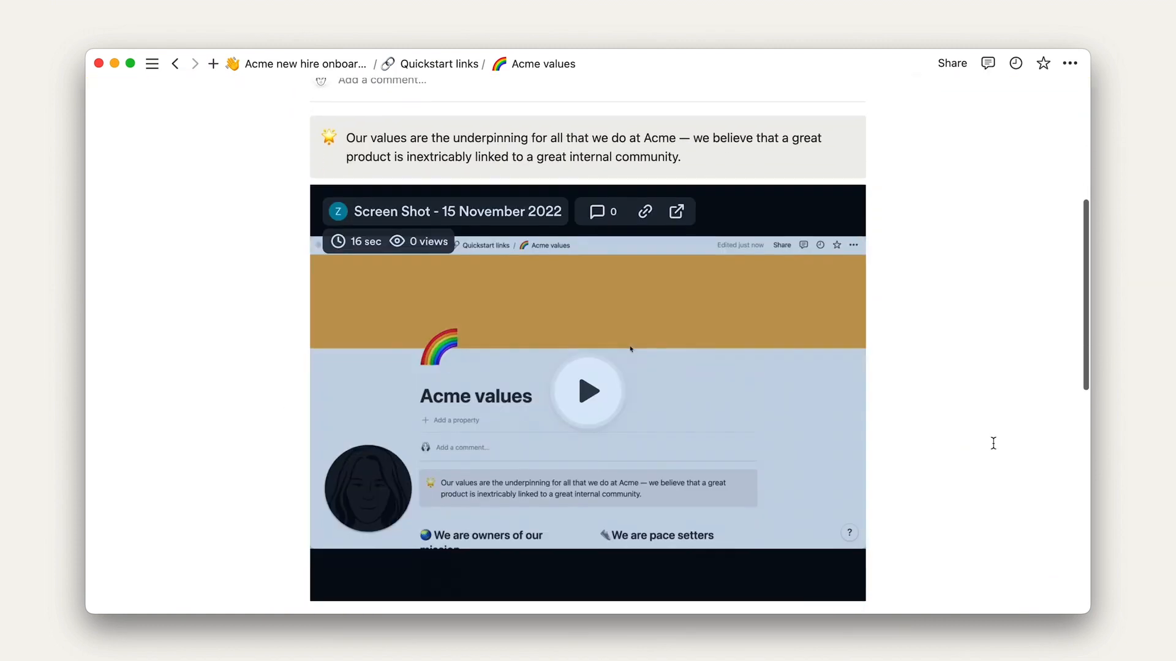
{"action": "scroll", "scroll_direction": "down", "scroll_amount": 3}
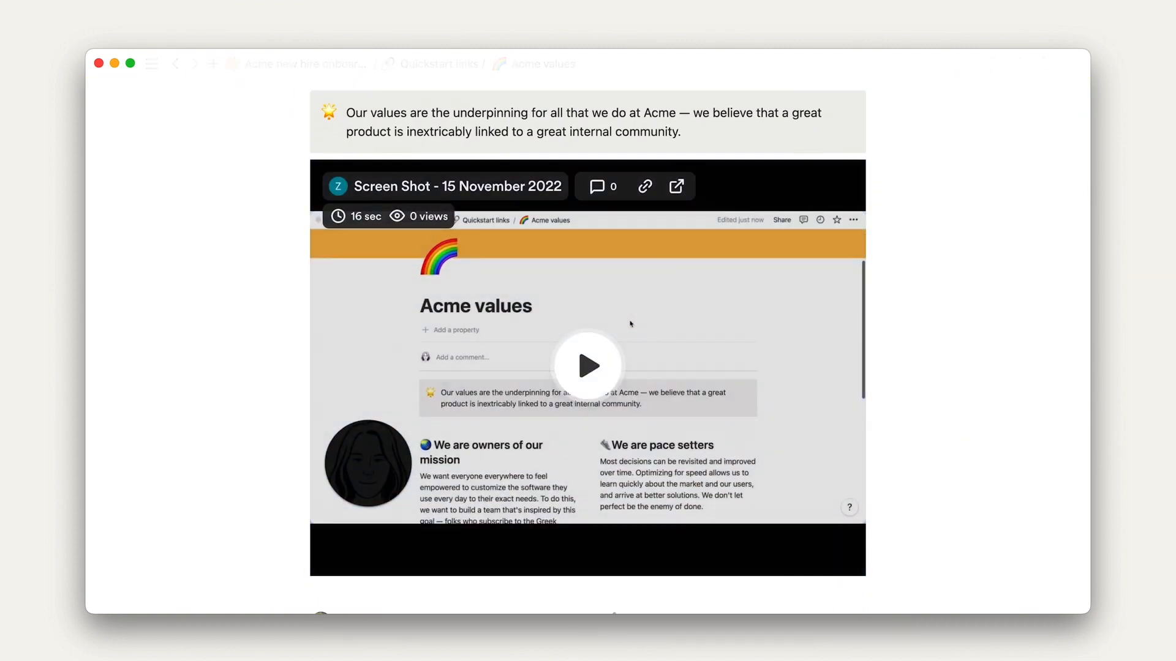
{"action": "scroll", "scroll_direction": "down", "scroll_amount": 3}
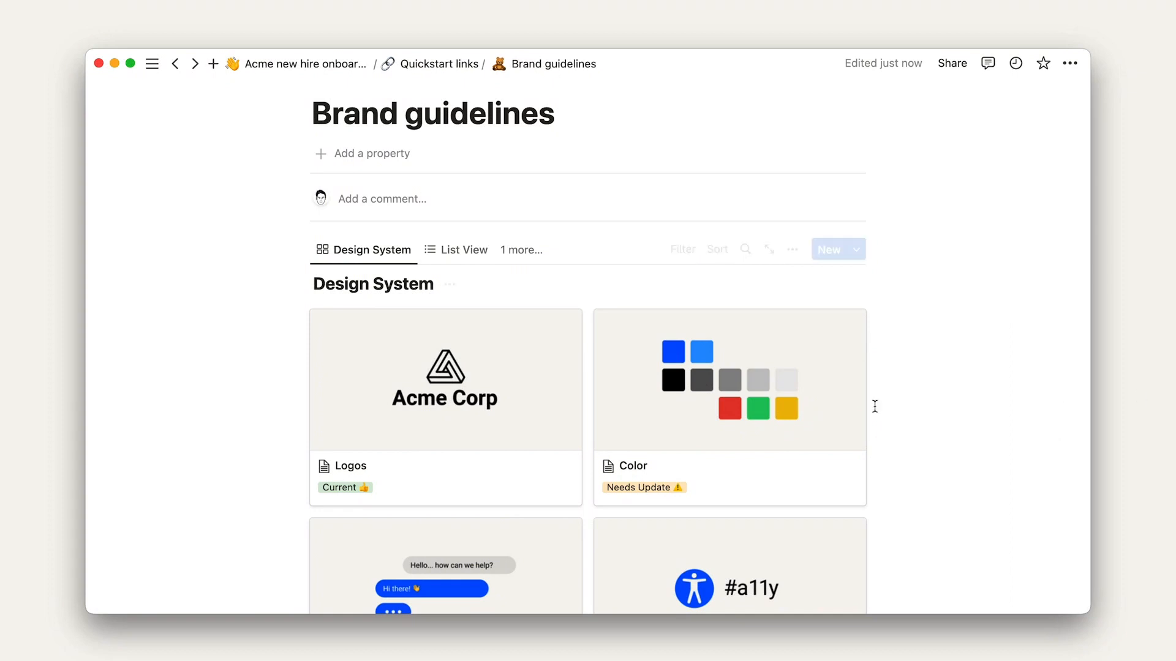
Open the Logos card as a peek page and scroll down to Secondary Marks.
{"action": "left_click", "coordinate": [351, 466]}
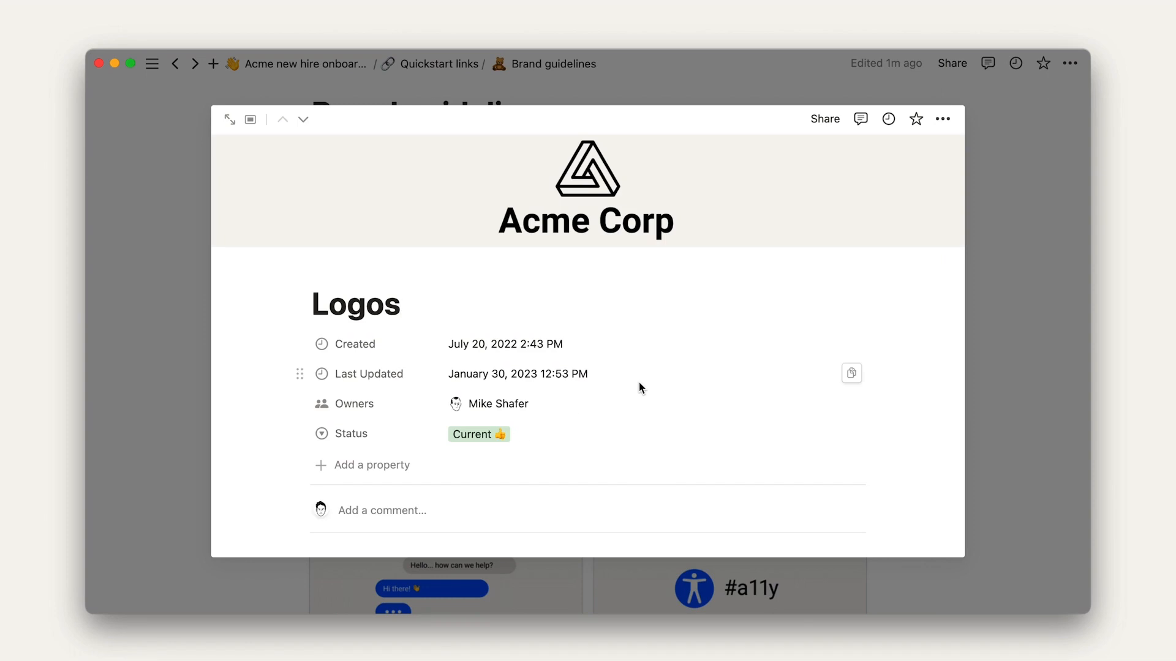
{"action": "scroll", "scroll_direction": "down", "scroll_amount": 3}
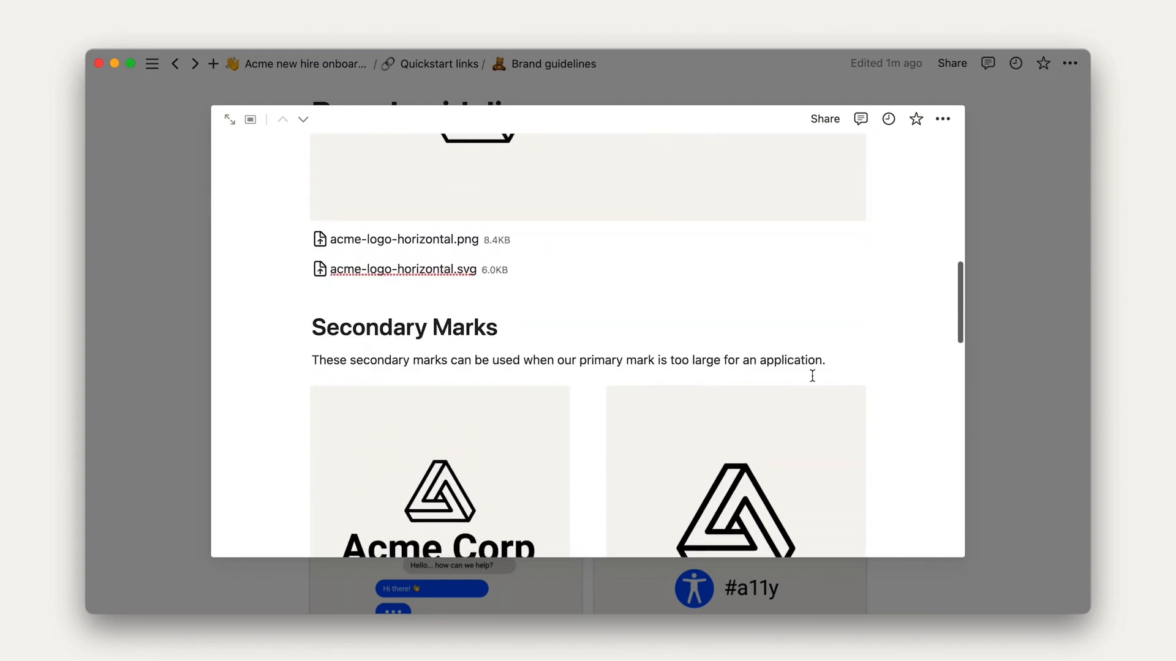